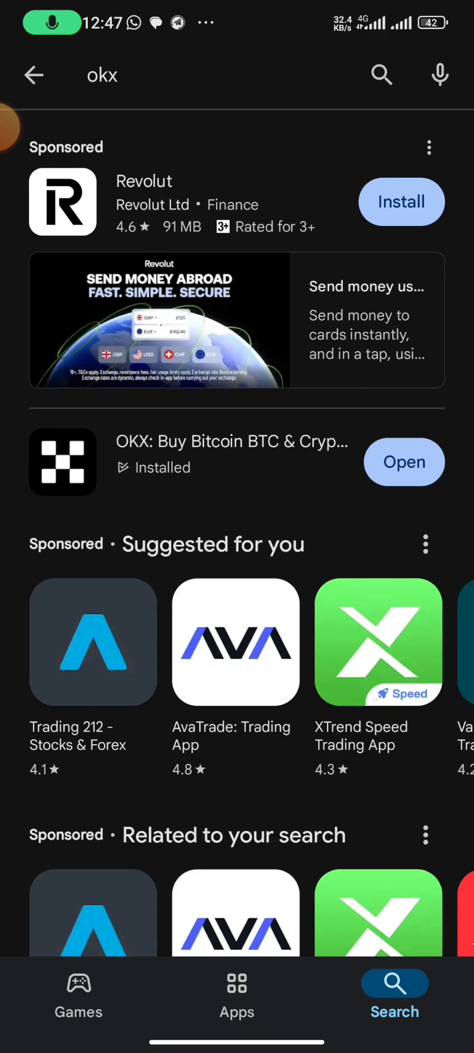
Leave the Play Store okx results and return to the phone's home screen.
click(404, 461)
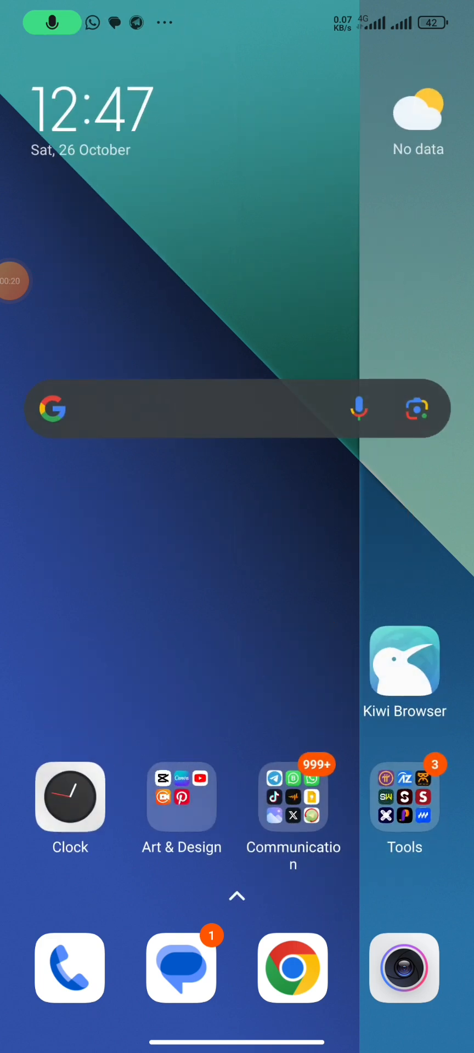
Launch Telegram from the Communication folder to view MemeFi Coin, then return home to the OKX page.
click(293, 798)
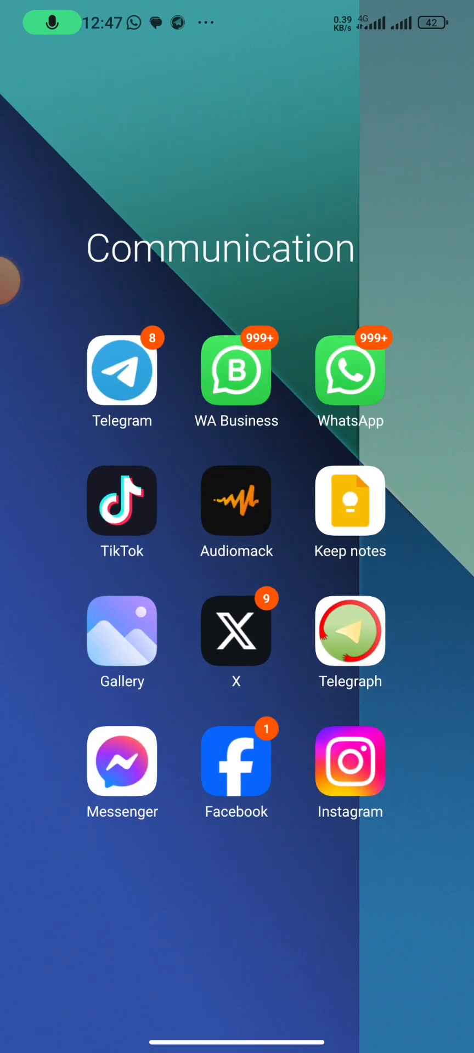
click(121, 369)
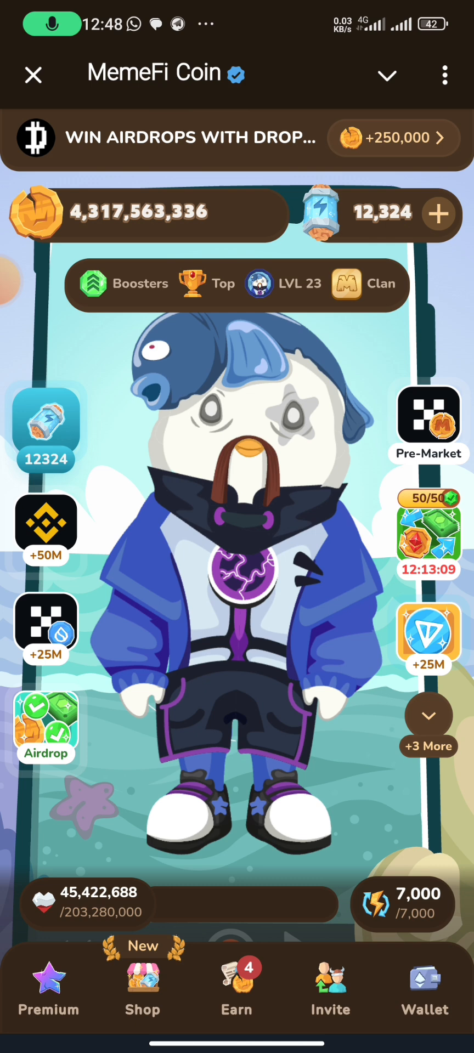
click(423, 987)
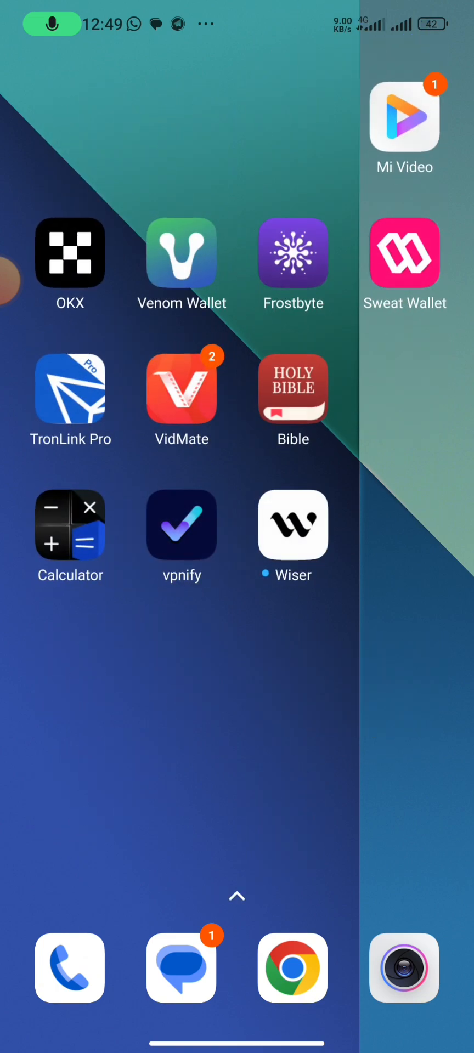
Launch OKX, list the Wallet A accounts and start adding another wallet by seed phrase or private key.
click(70, 253)
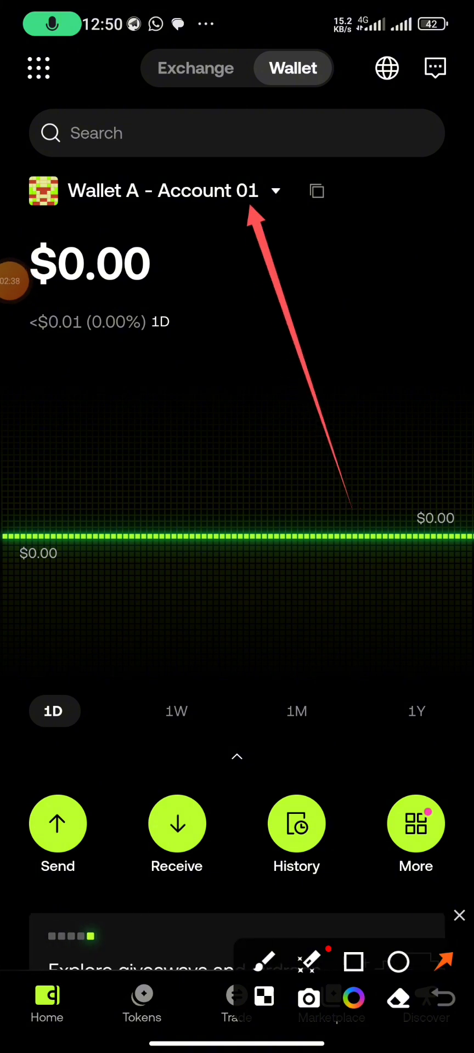
click(165, 191)
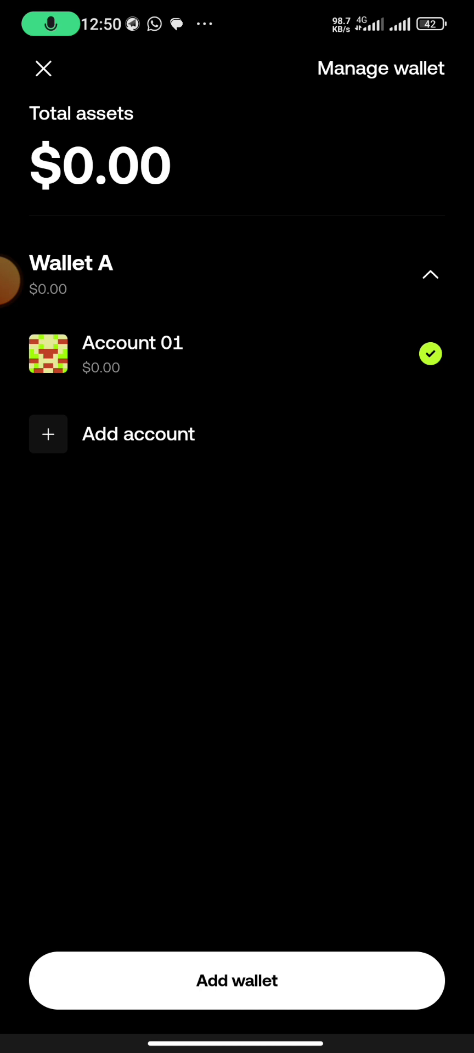
click(236, 980)
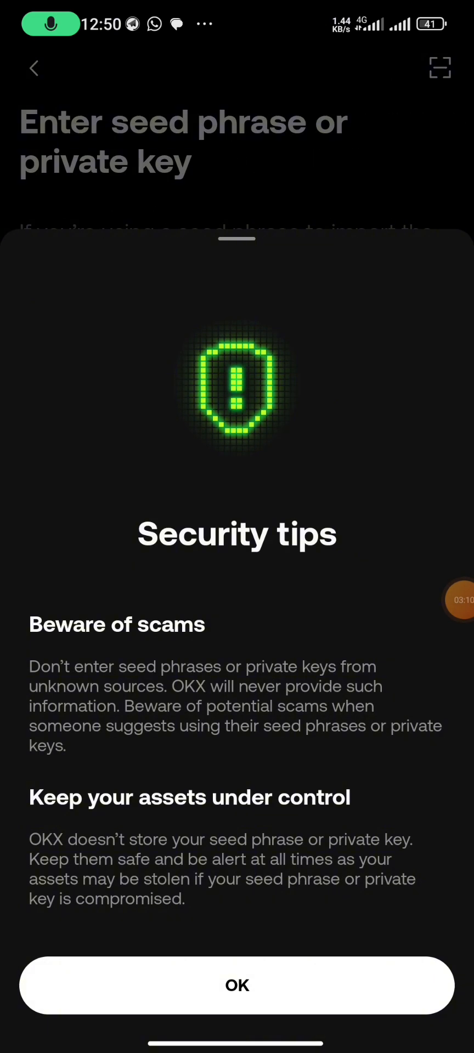
Acknowledge the seed phrase and private key security tips with OK.
click(236, 984)
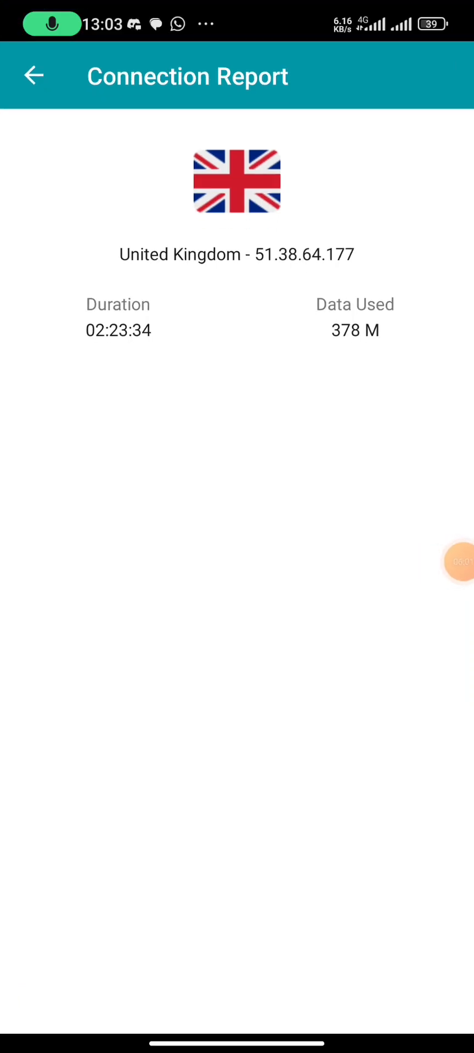
Leave the Thunder VPN connection report and start a new VPN connection.
click(33, 75)
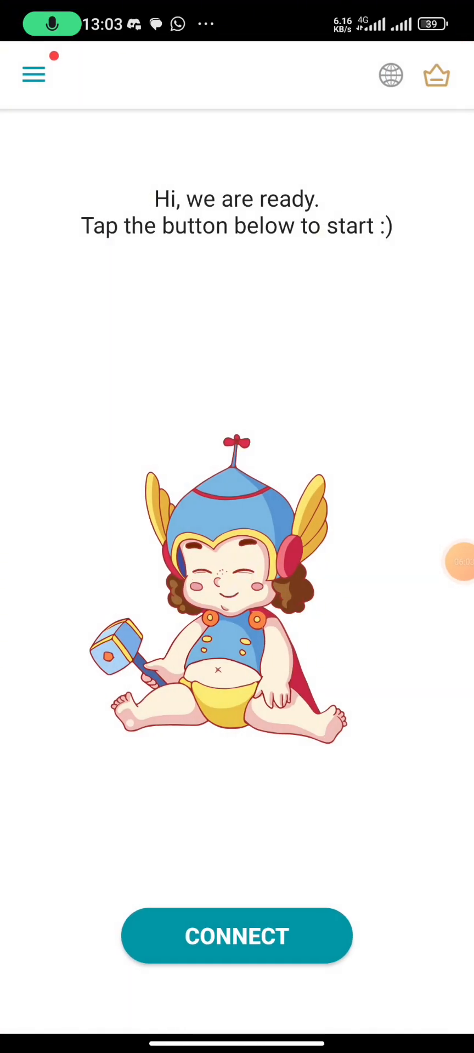
click(236, 935)
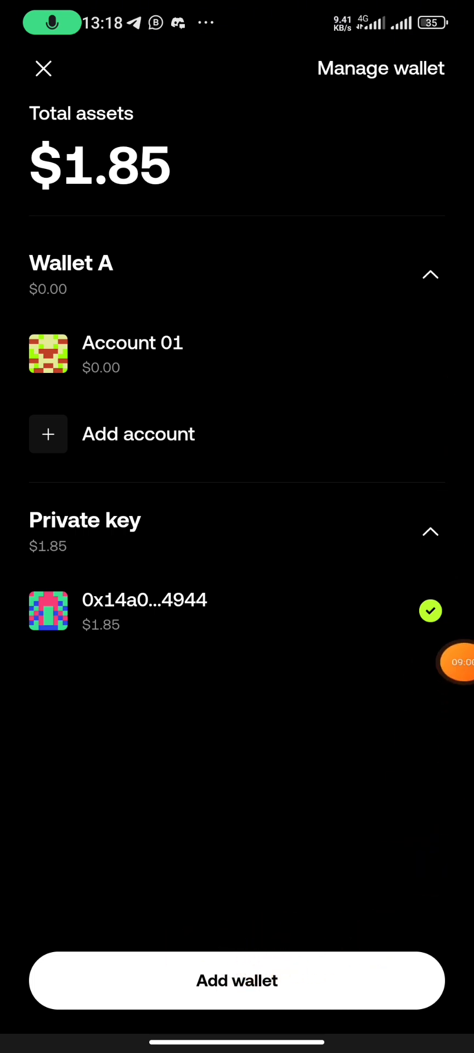
Create the new Wallet B and choose manual seed phrase backup.
click(236, 980)
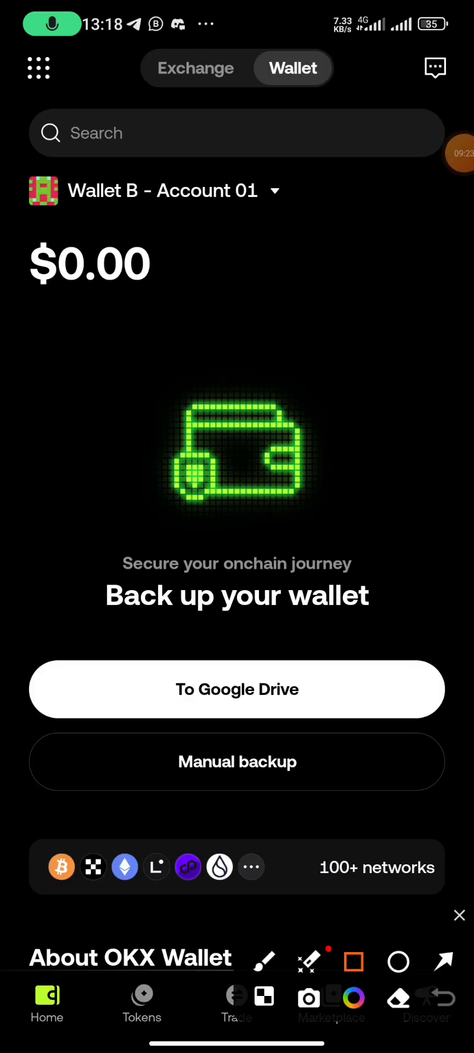
click(237, 688)
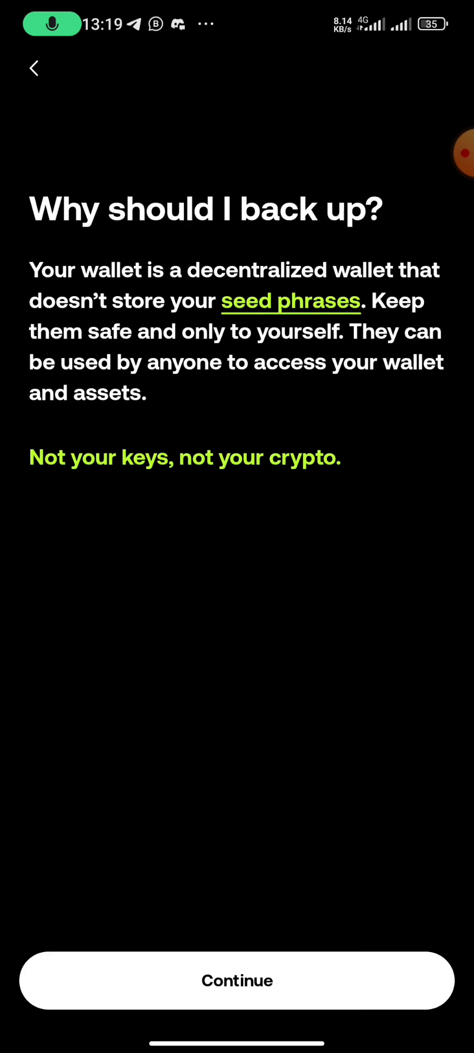
Continue past the backup explanation and accept the cautions to reach the seed phrase write-down screen.
click(237, 981)
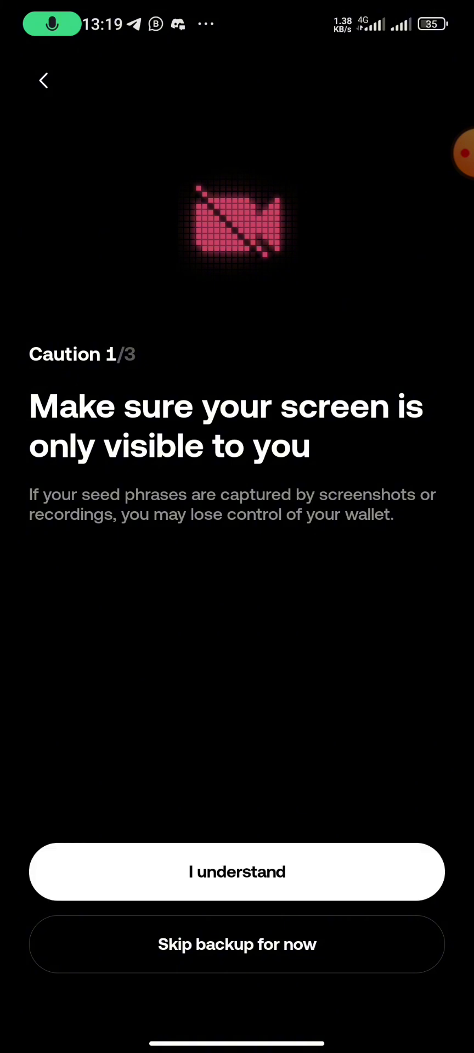
click(236, 870)
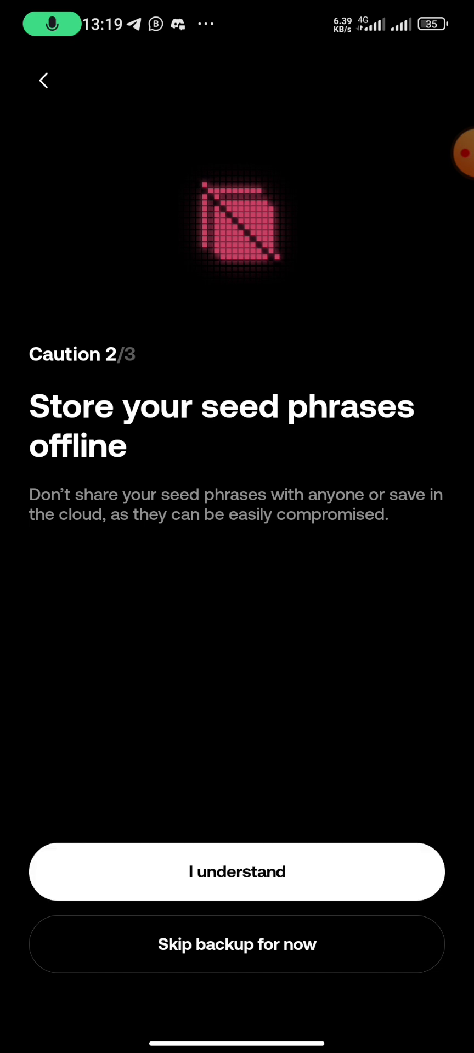
click(237, 871)
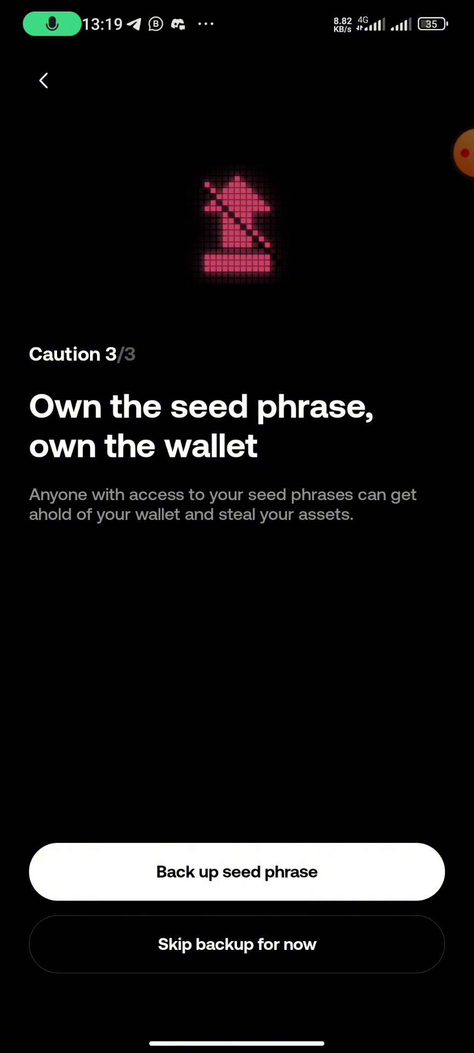
click(237, 871)
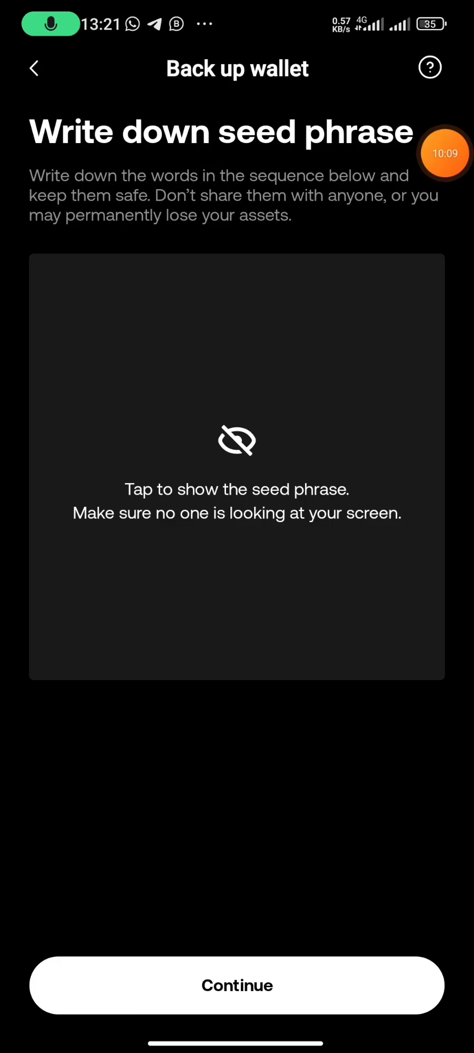
click(237, 985)
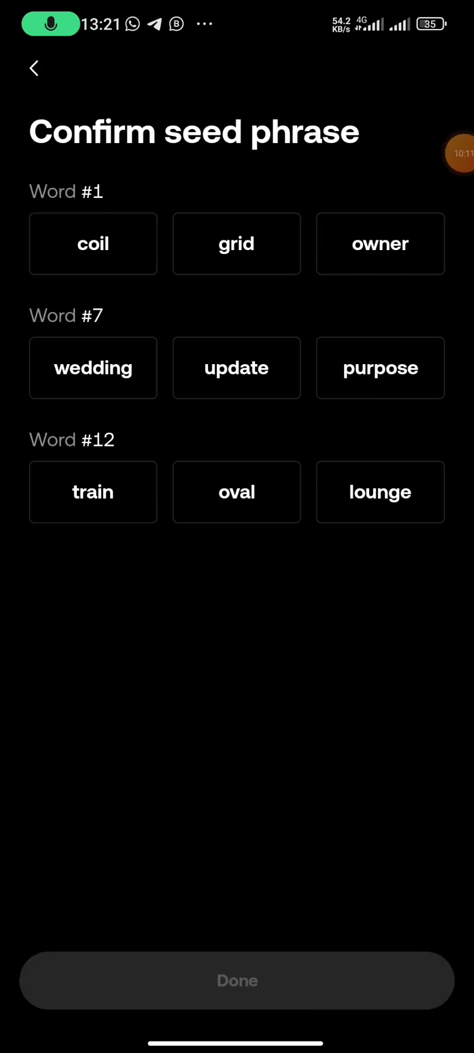
click(93, 242)
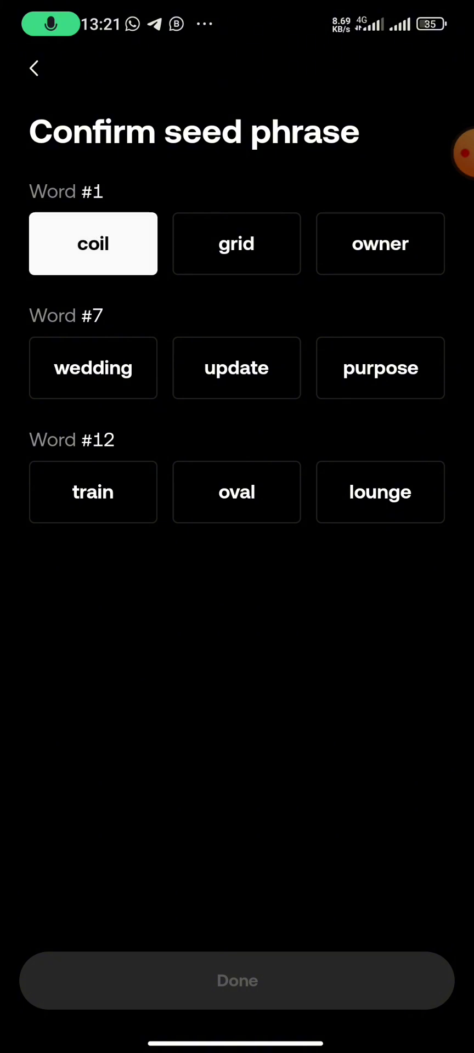
click(237, 368)
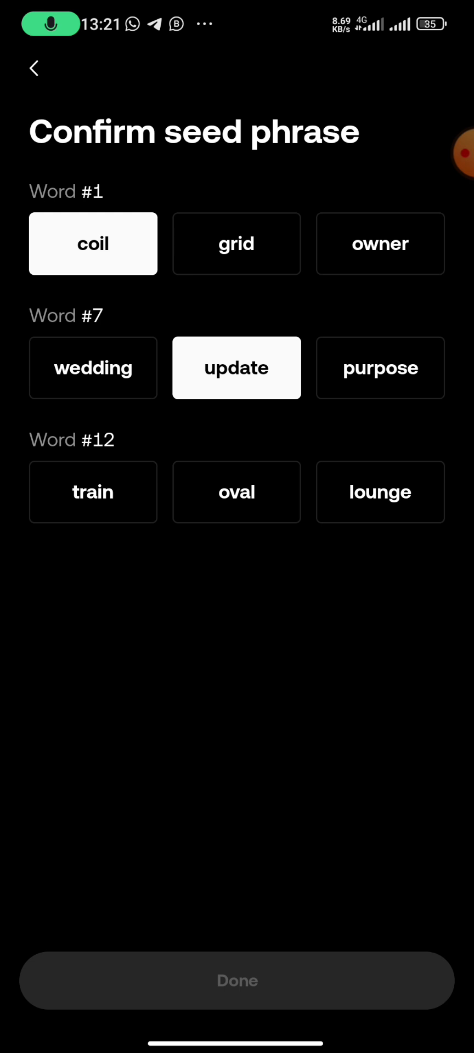
click(237, 491)
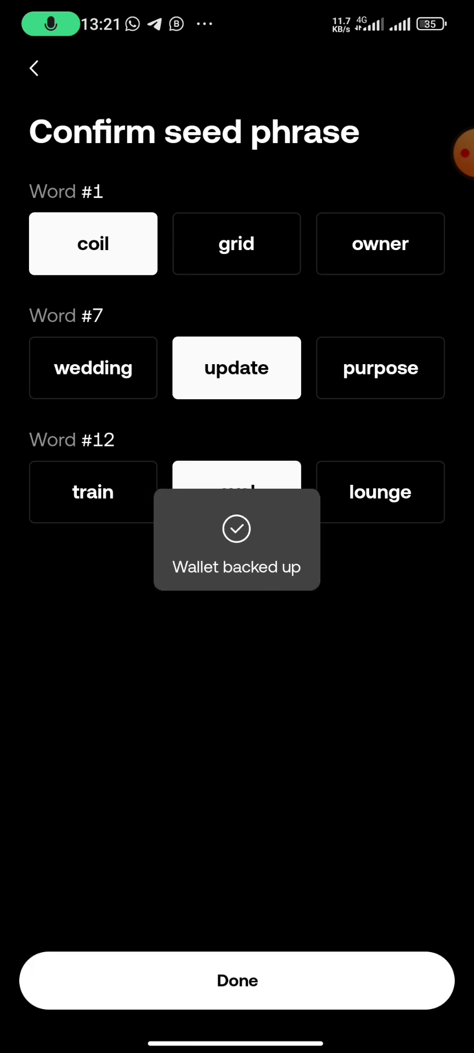
click(236, 980)
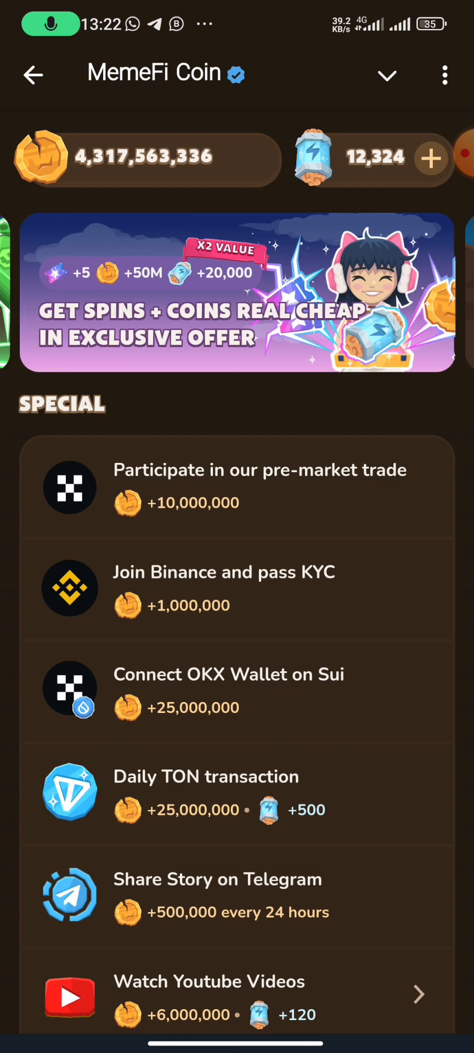
Start the Connect OKX Wallet on Sui task under SPECIAL in the Earn tab.
click(228, 690)
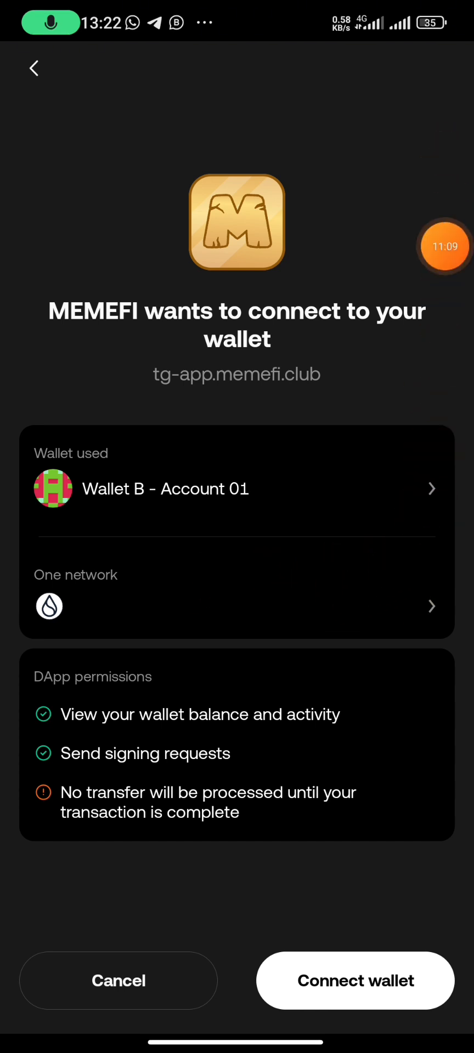
Connect Wallet B to MEMEFI on Sui and confirm signing its message, earning the 25,000,000 coin reward.
click(354, 980)
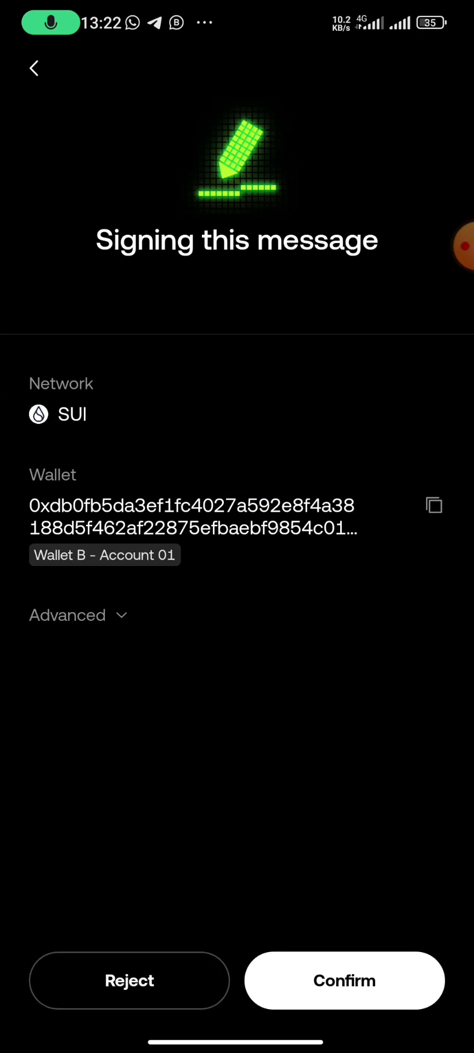
click(345, 981)
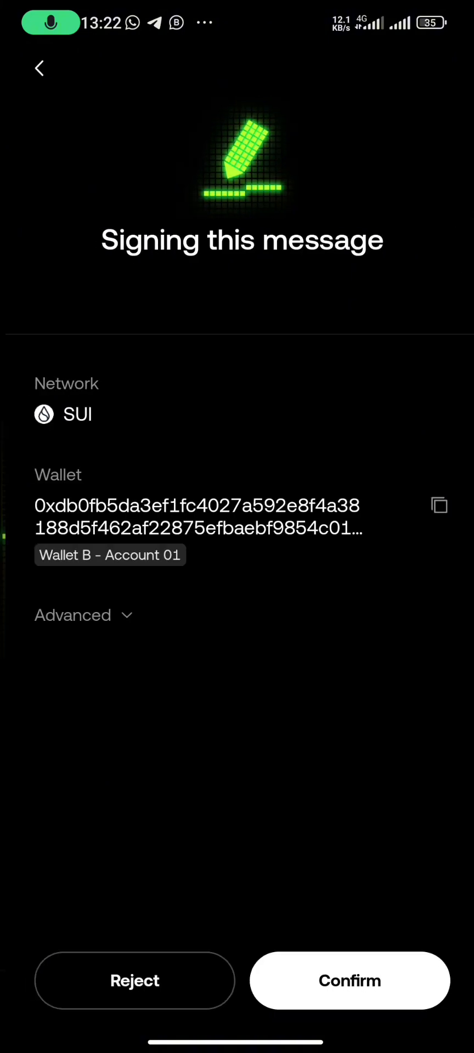
click(348, 980)
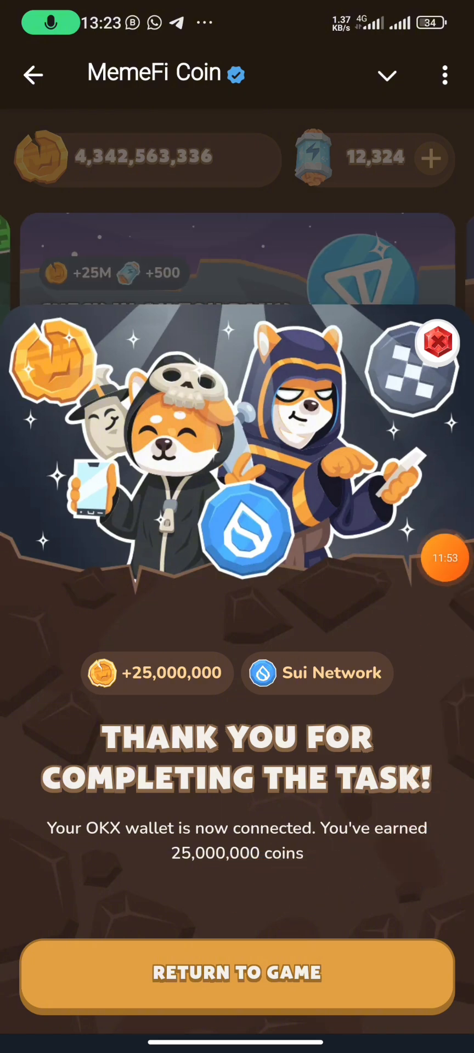
Dismiss the task-complete notice and return to the main game with 25,000,000 coins added.
click(236, 971)
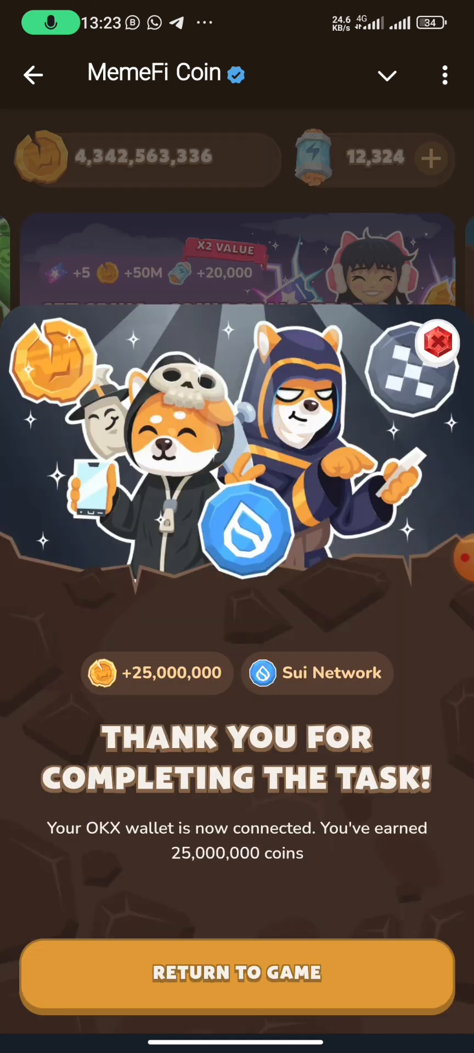
click(236, 974)
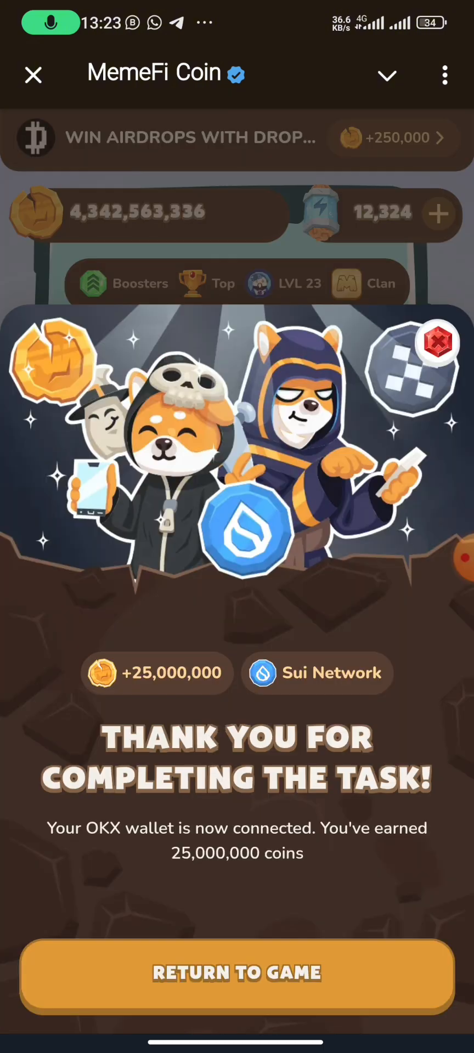
click(237, 972)
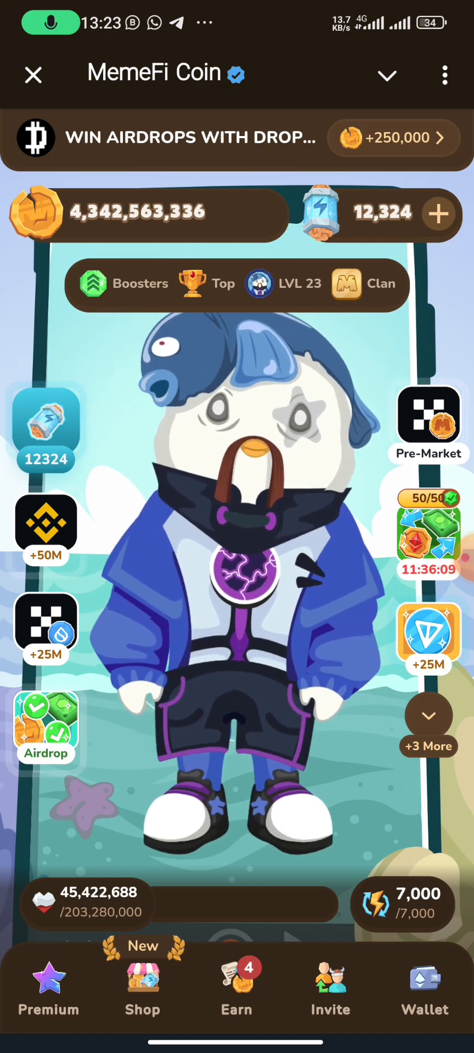